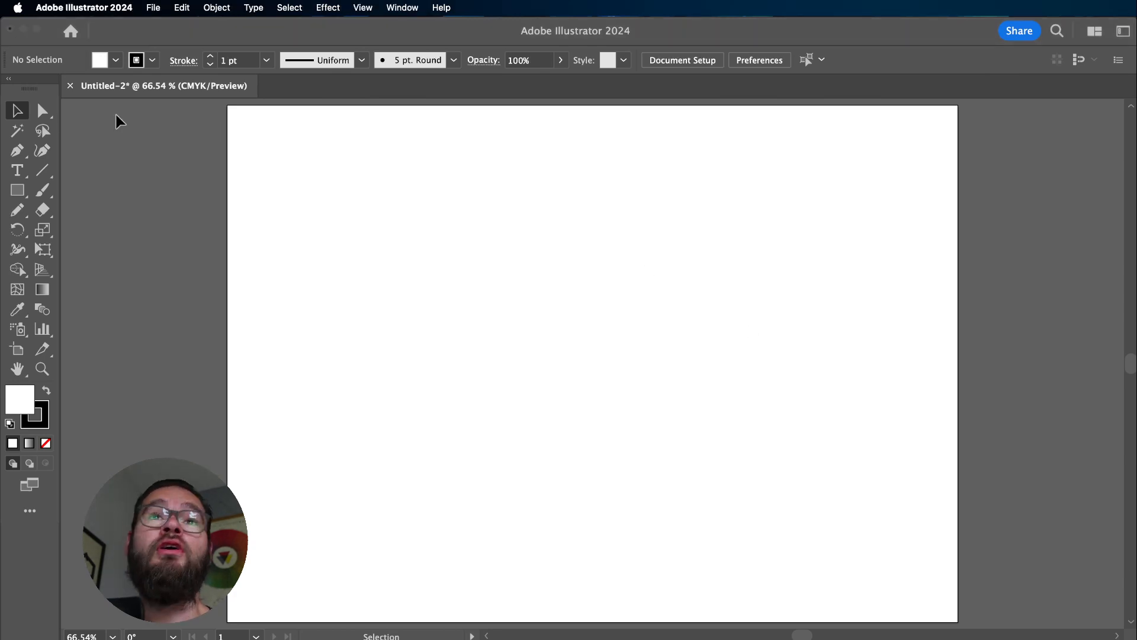
Step: Draw four intersecting straight lines across the middle of the artboard with the Line Segment Tool
click(42, 170)
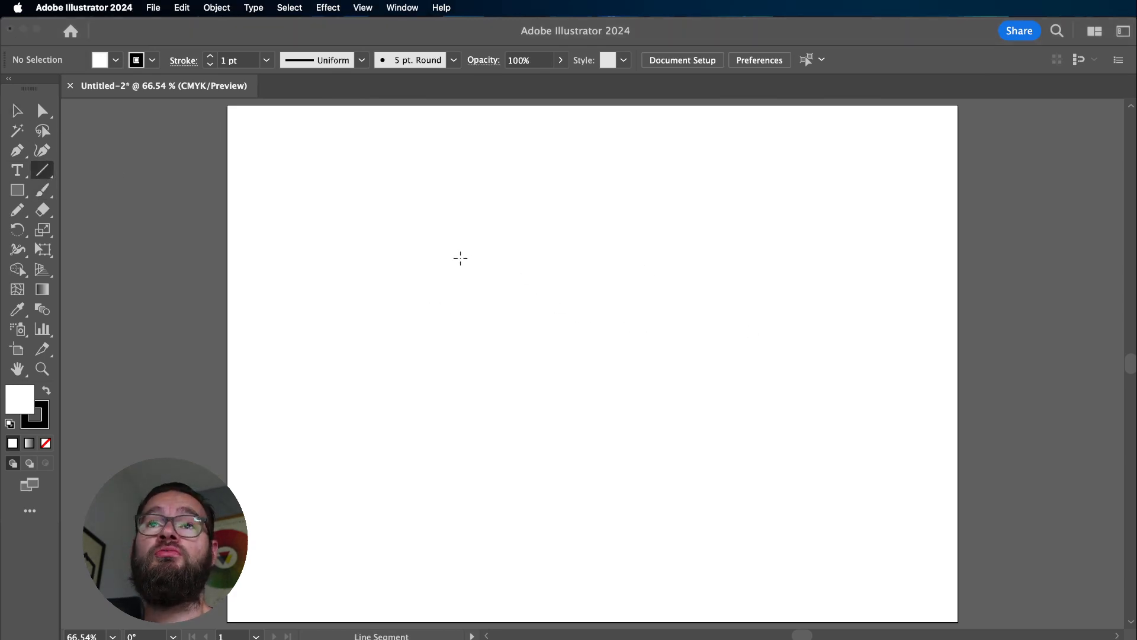
drag(547, 209, 738, 465)
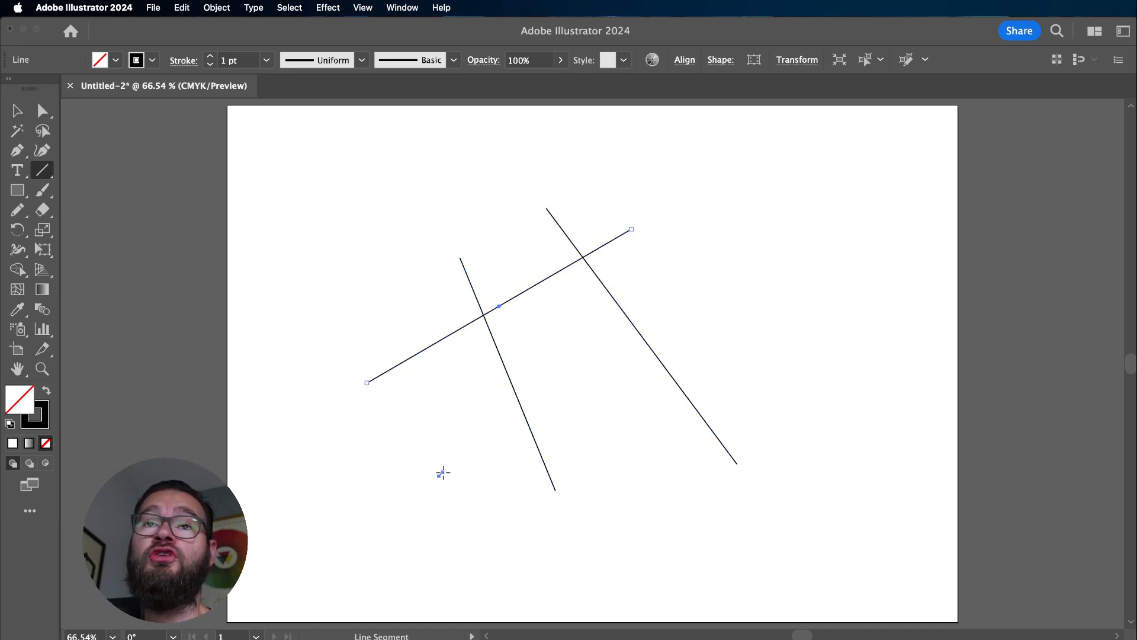
drag(438, 475, 790, 281)
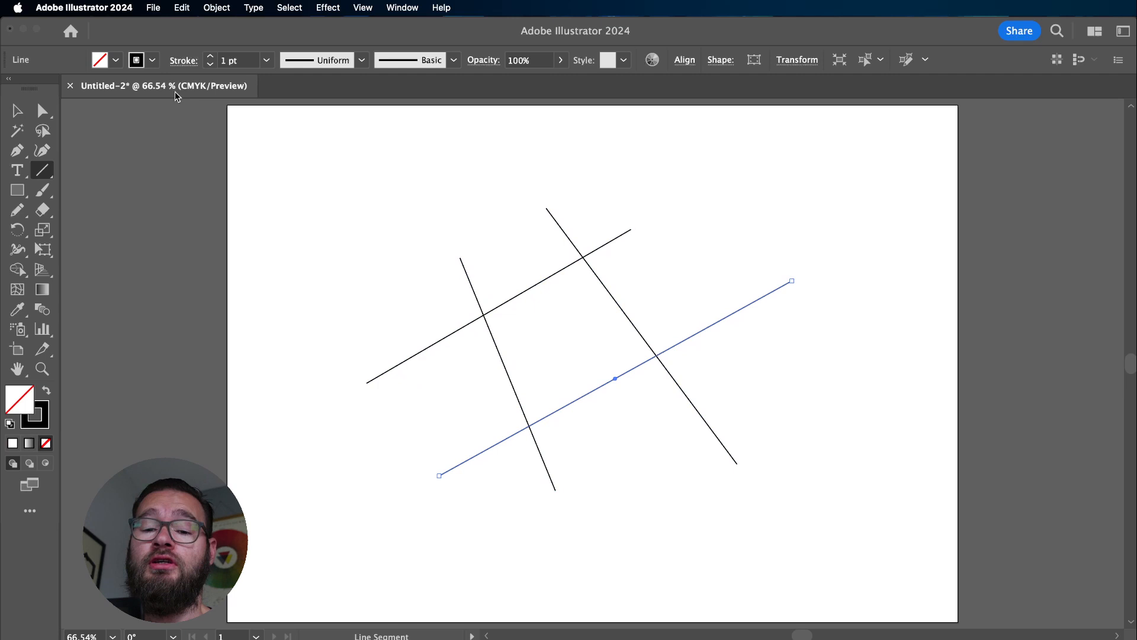
Step: Switch to the Join Tool from the Pencil flyout and scrub over the upper-left crossing to form a corner
click(17, 209)
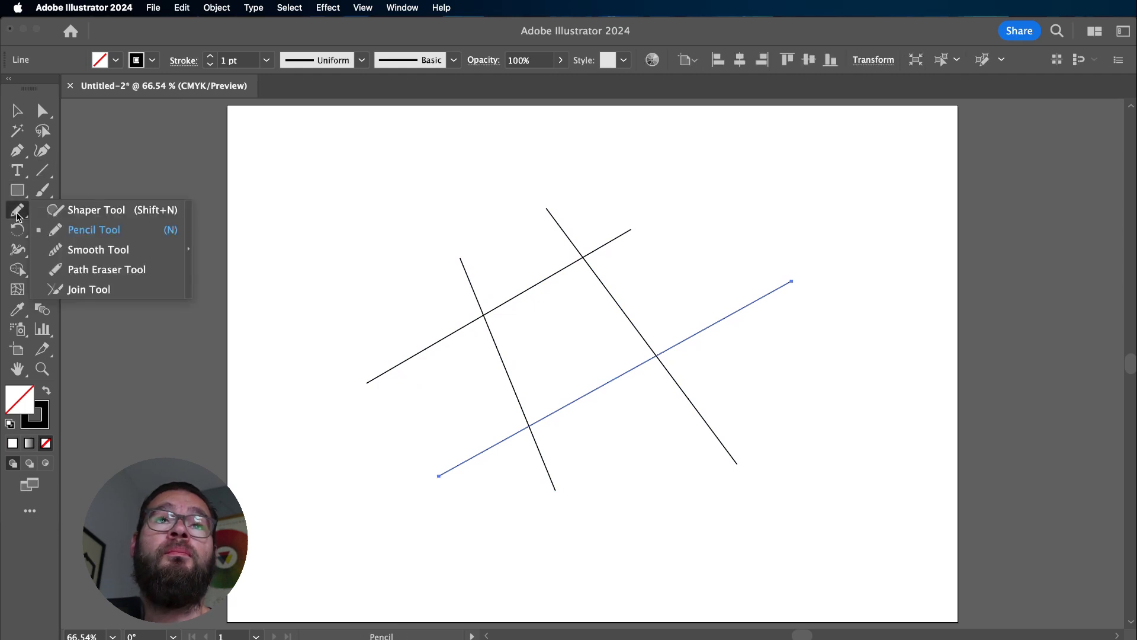
mouse_move(106, 290)
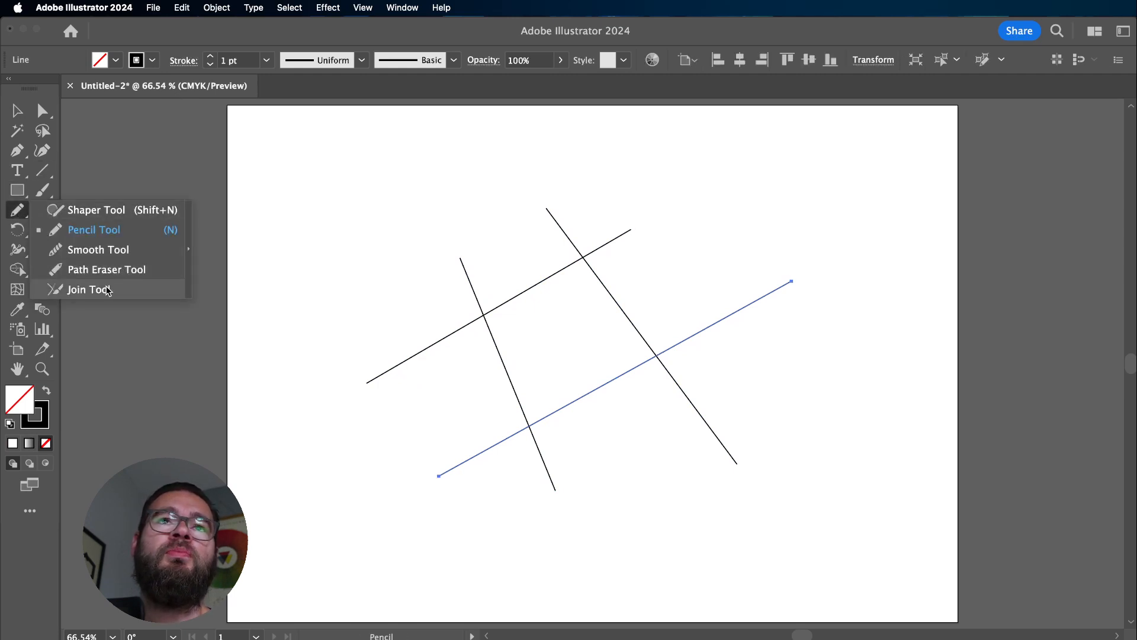
mouse_move(98, 249)
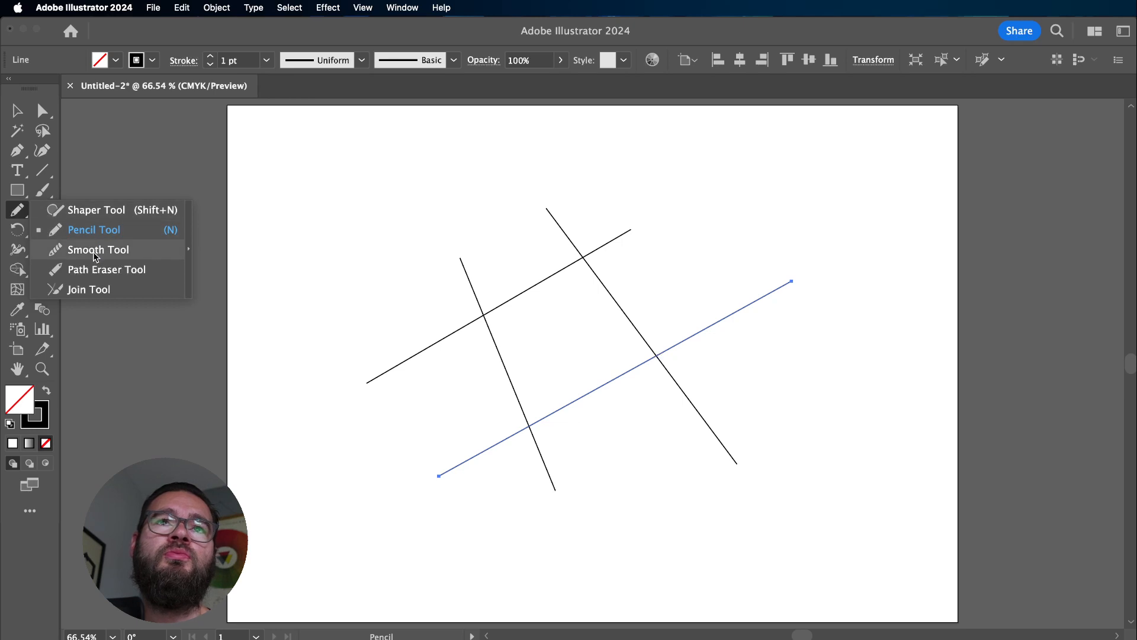
click(90, 288)
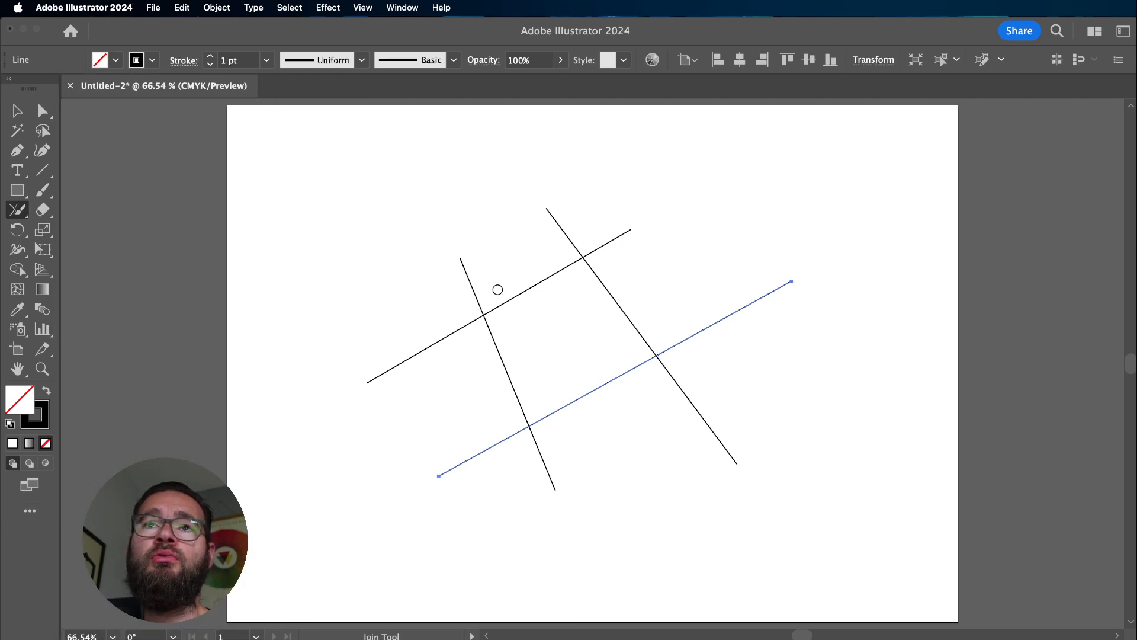
drag(497, 288, 513, 319)
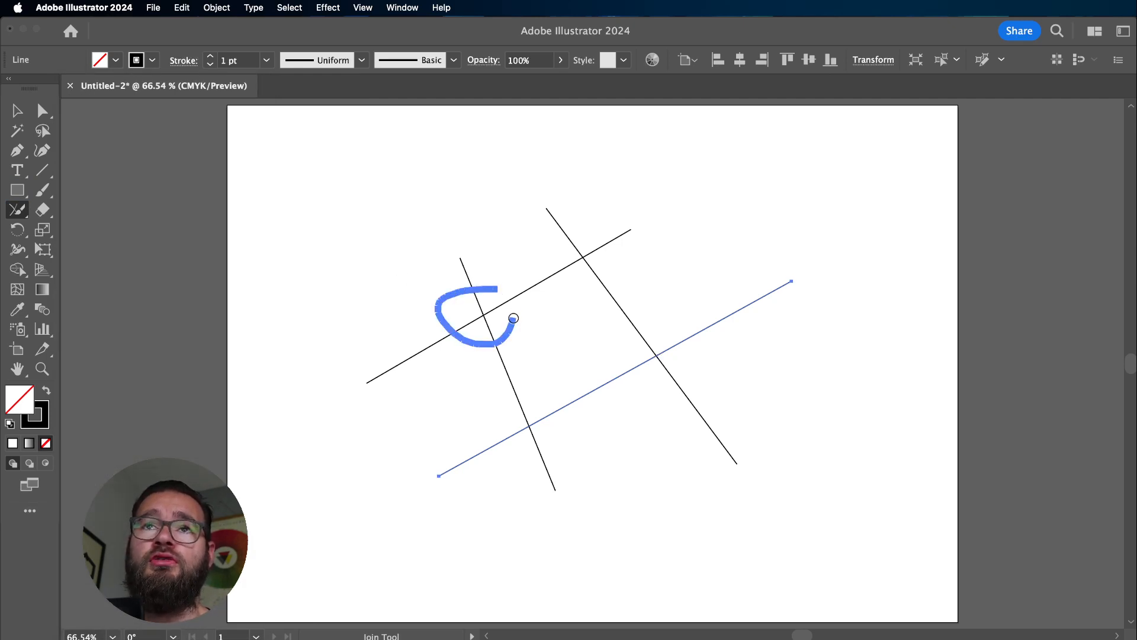